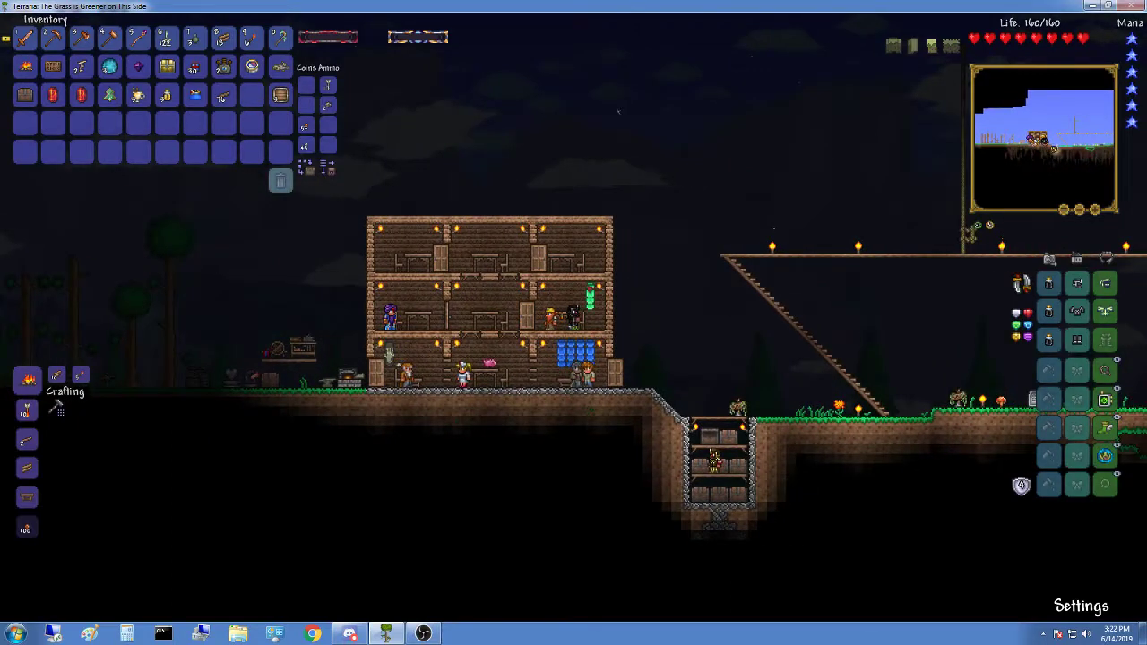
- Close and reopen the inventory at the wooden base to reach the piggy bank storage
key("escape")
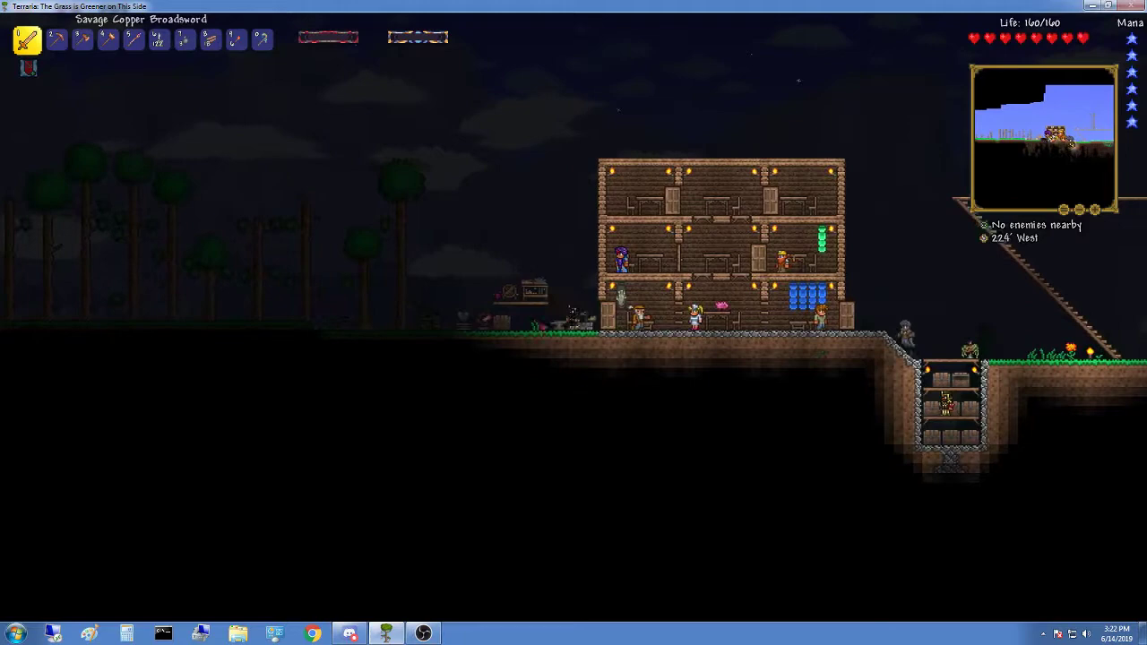
key("Escape")
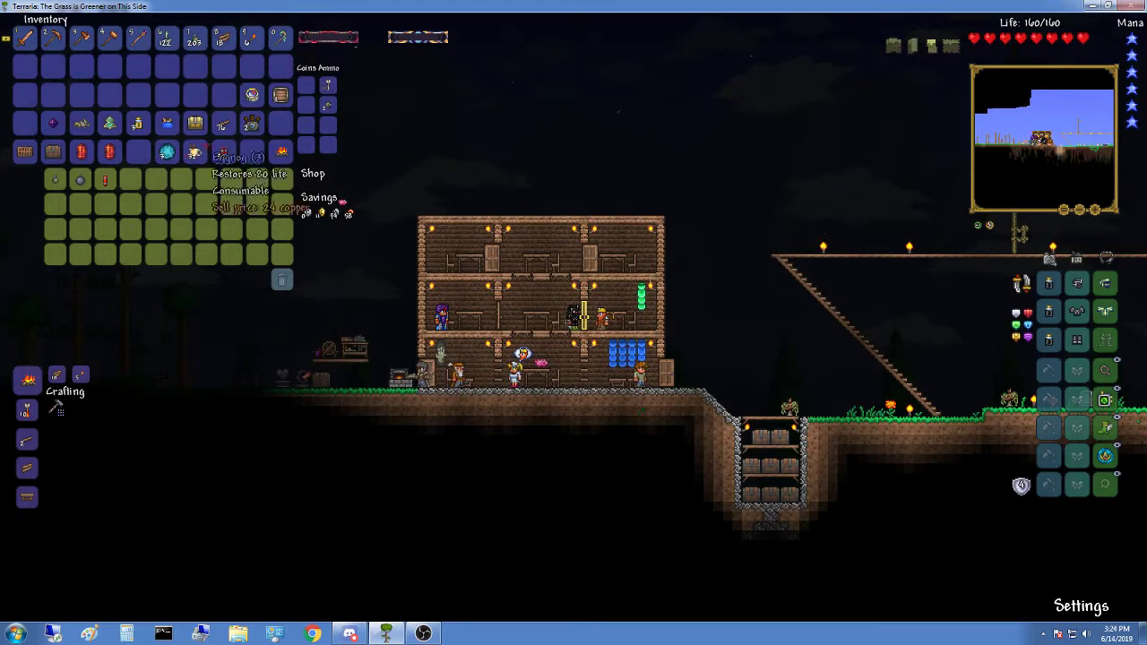
mouse_move(108, 179)
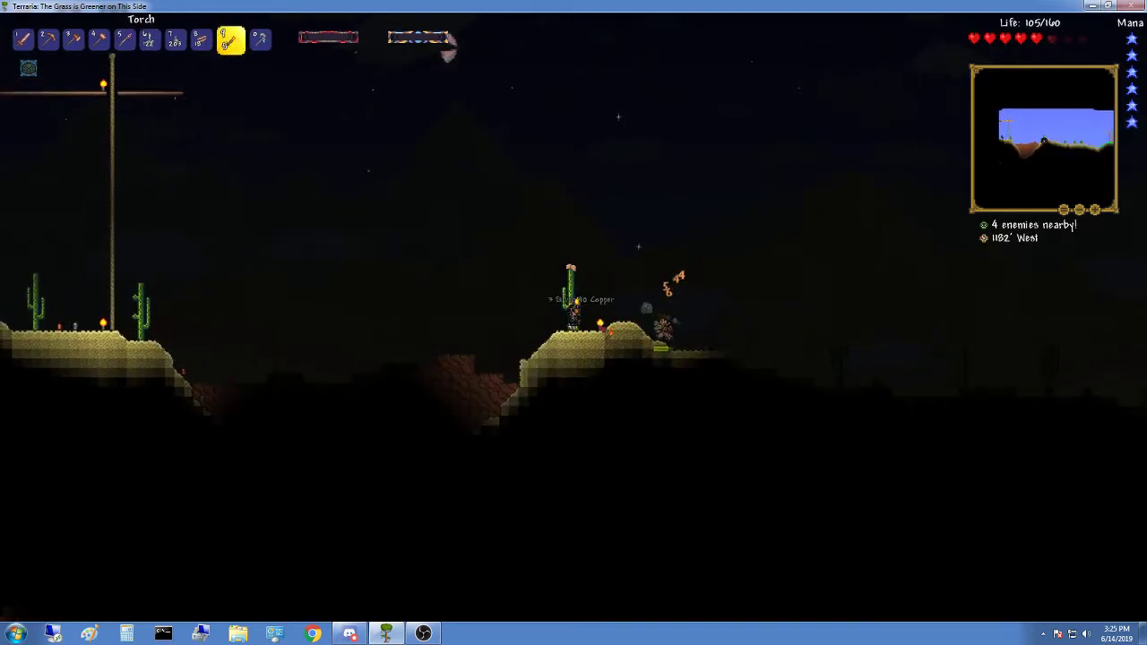
- Place a torch on the sand and strike nearby desert enemies with the sword for coins
left_click(49, 39)
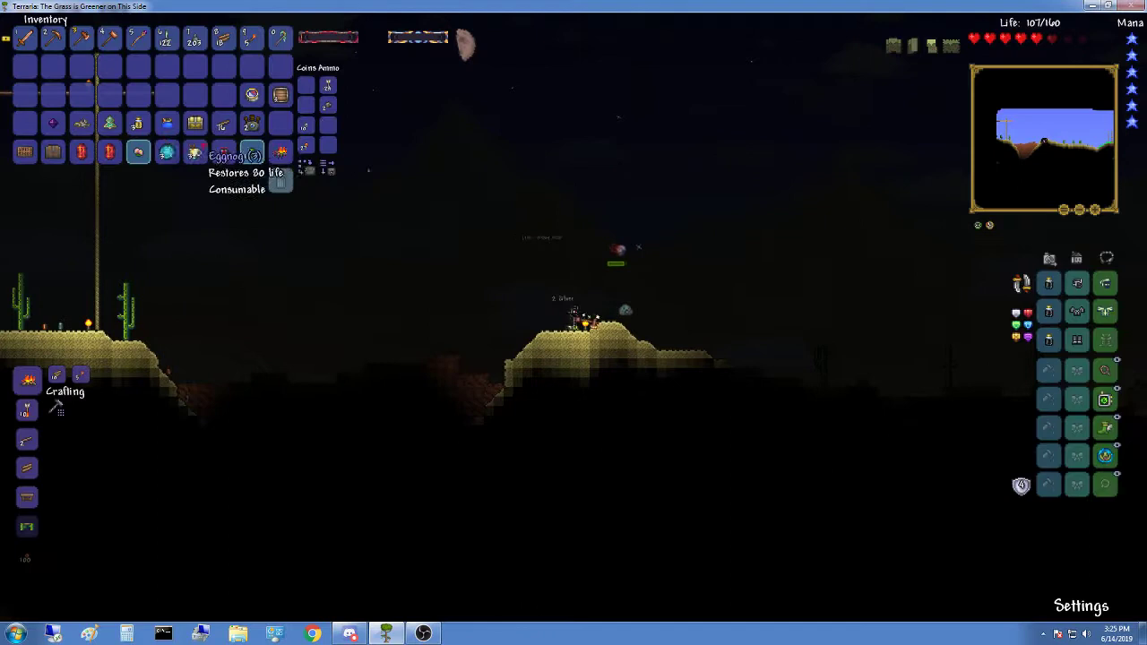
key("Escape")
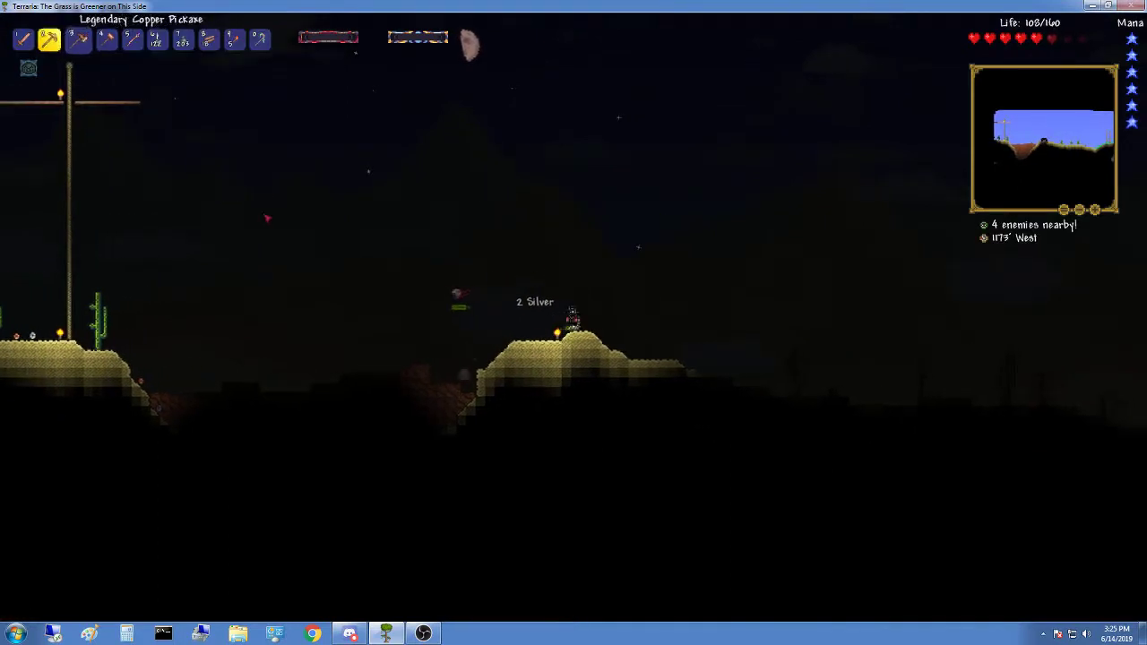
left_click(24, 38)
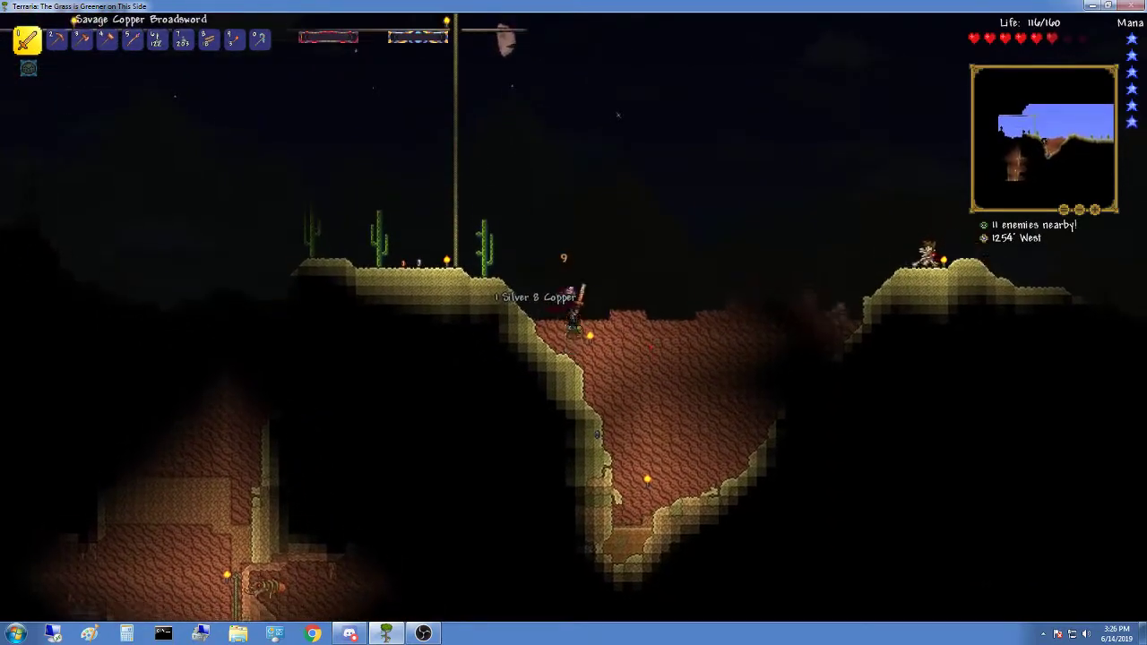
left_click(130, 39)
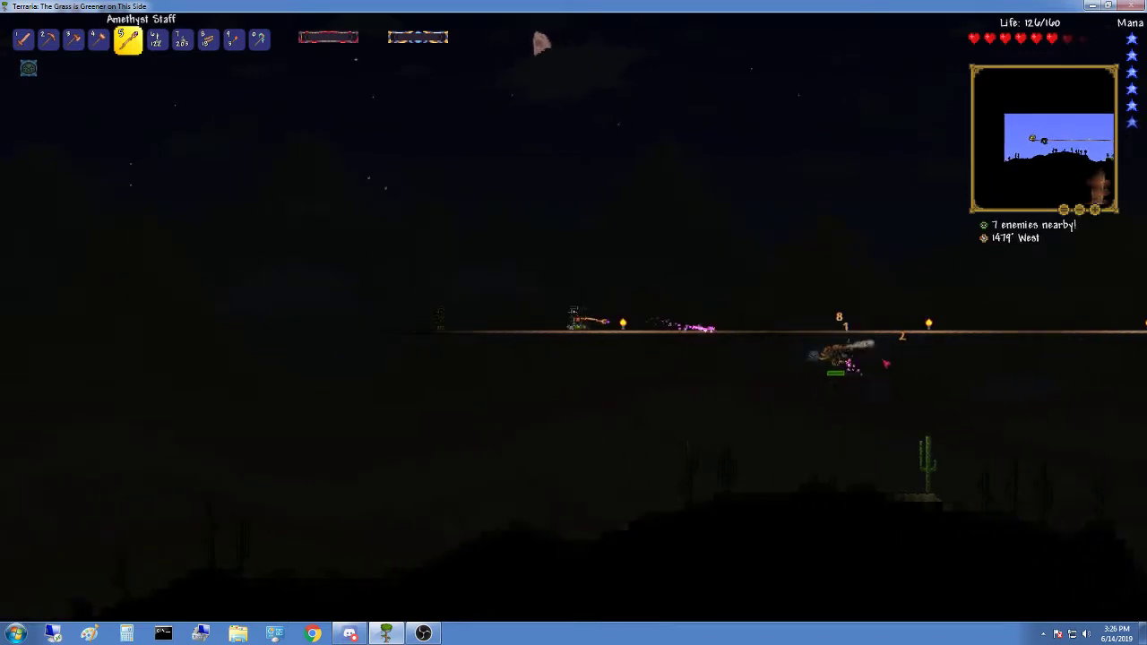
- Fire the Amethyst Staff and throw grenades at flying enemies from the skybridge
key("Escape")
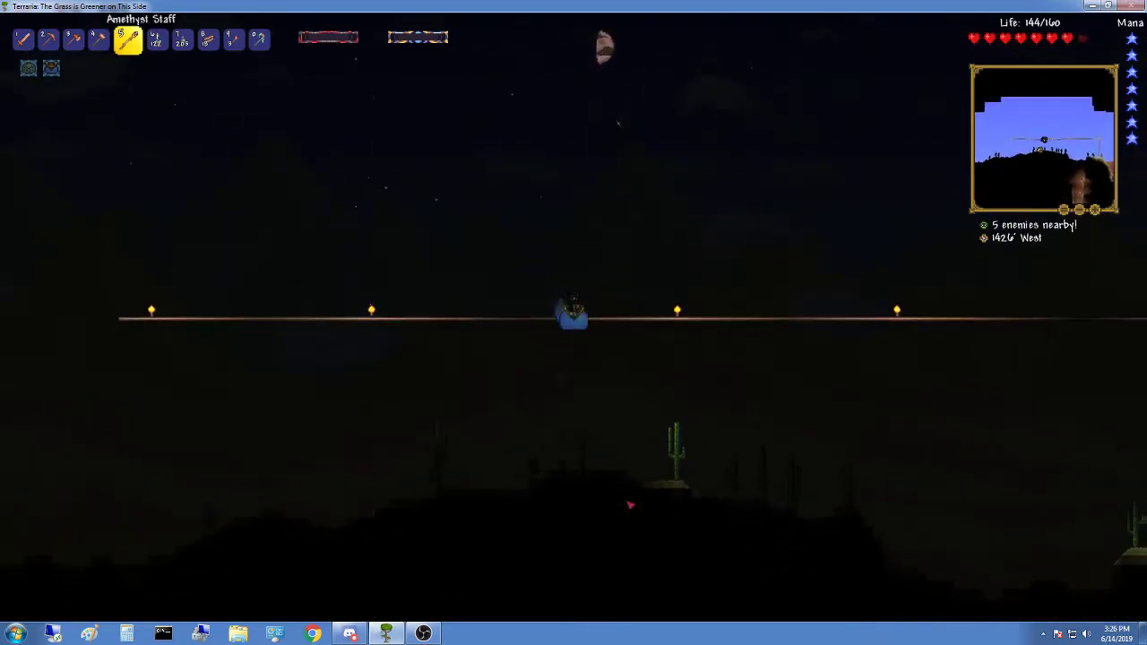
left_click(177, 38)
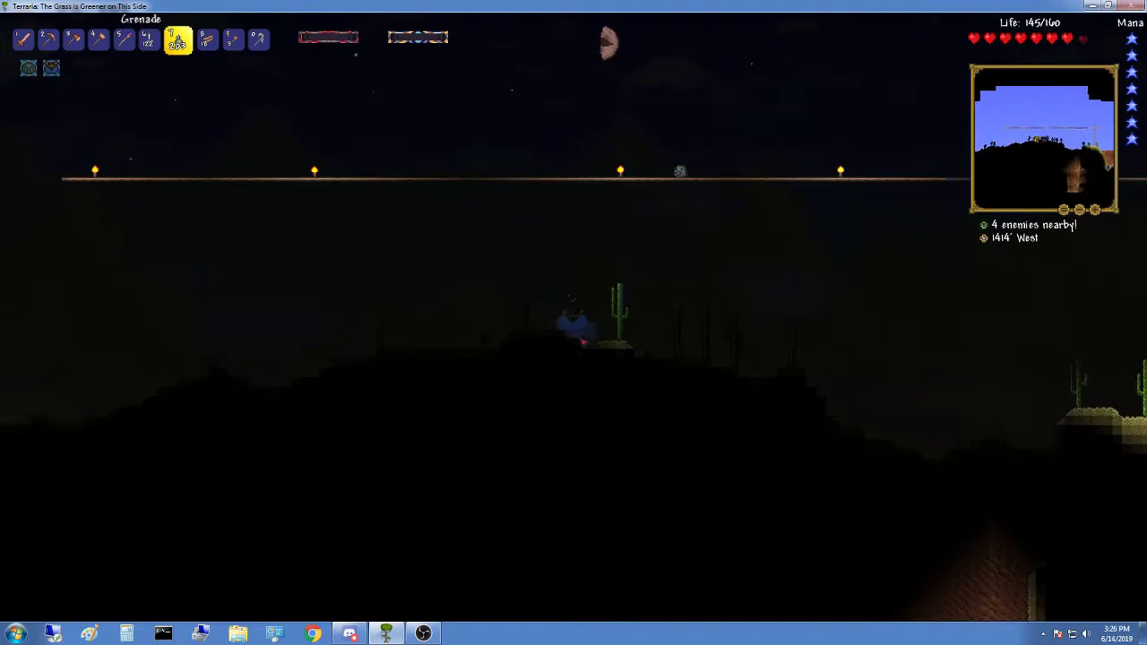
left_click(25, 37)
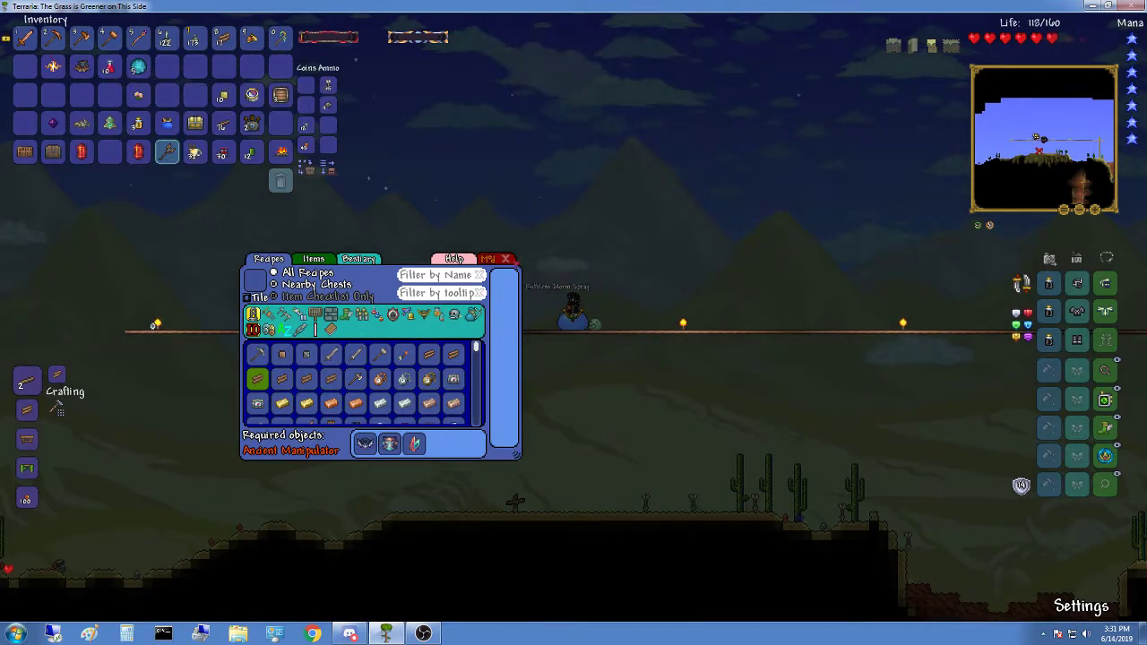
mouse_move(167, 153)
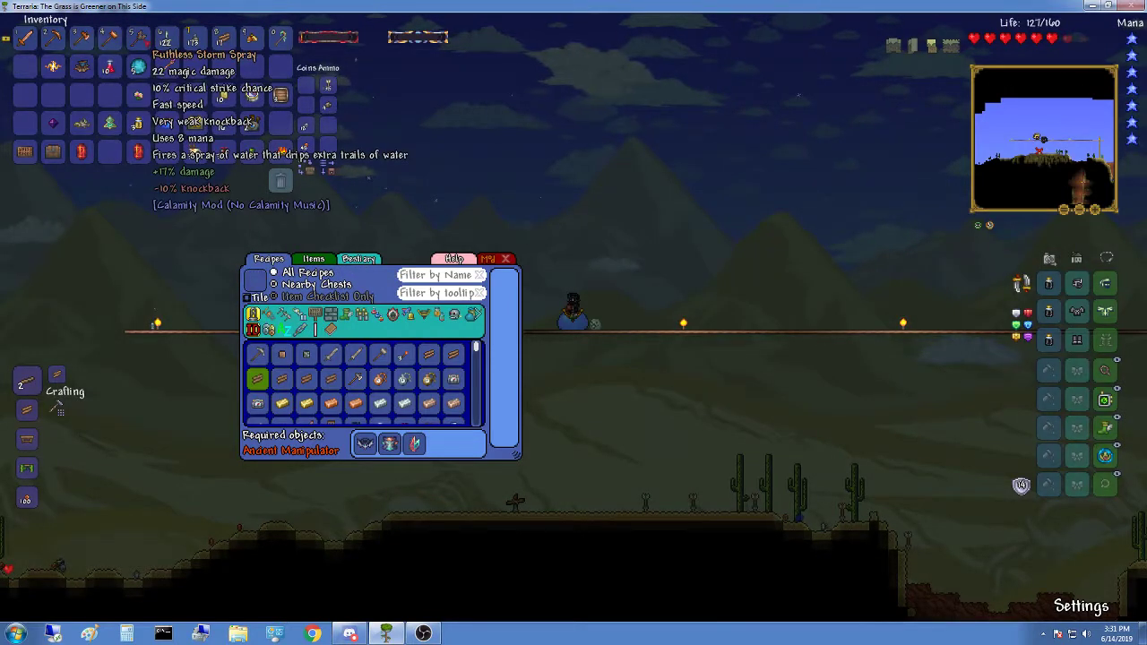
- Pick up the Ruthless Storm Spray from the recipe browser after reading its tooltip
left_click(506, 259)
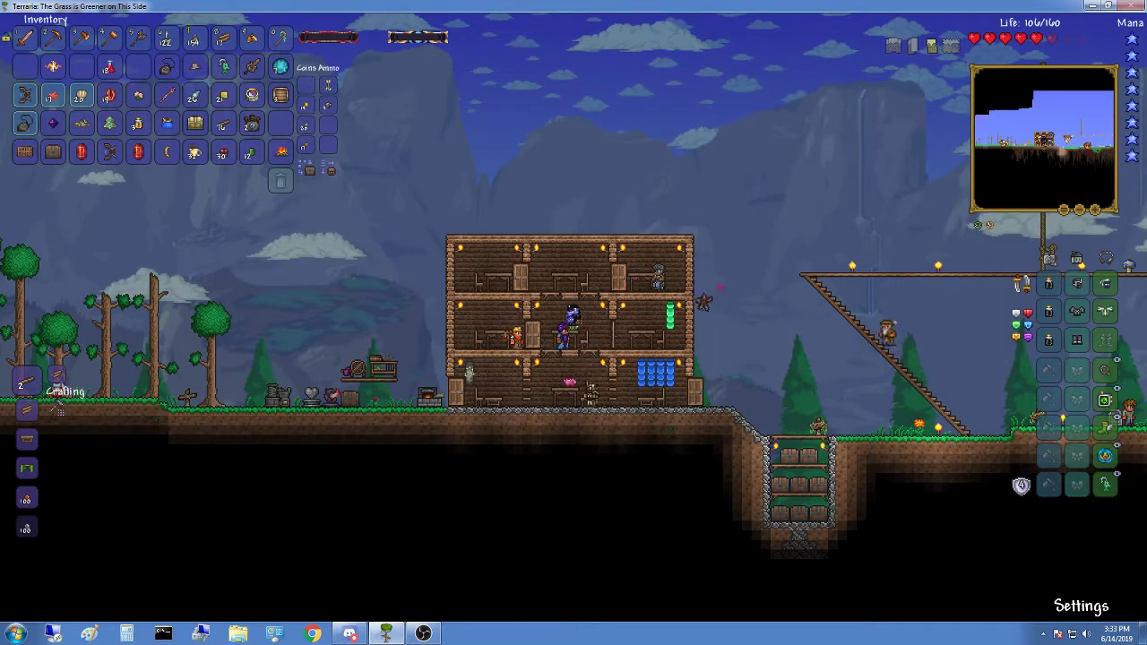
mouse_move(25, 96)
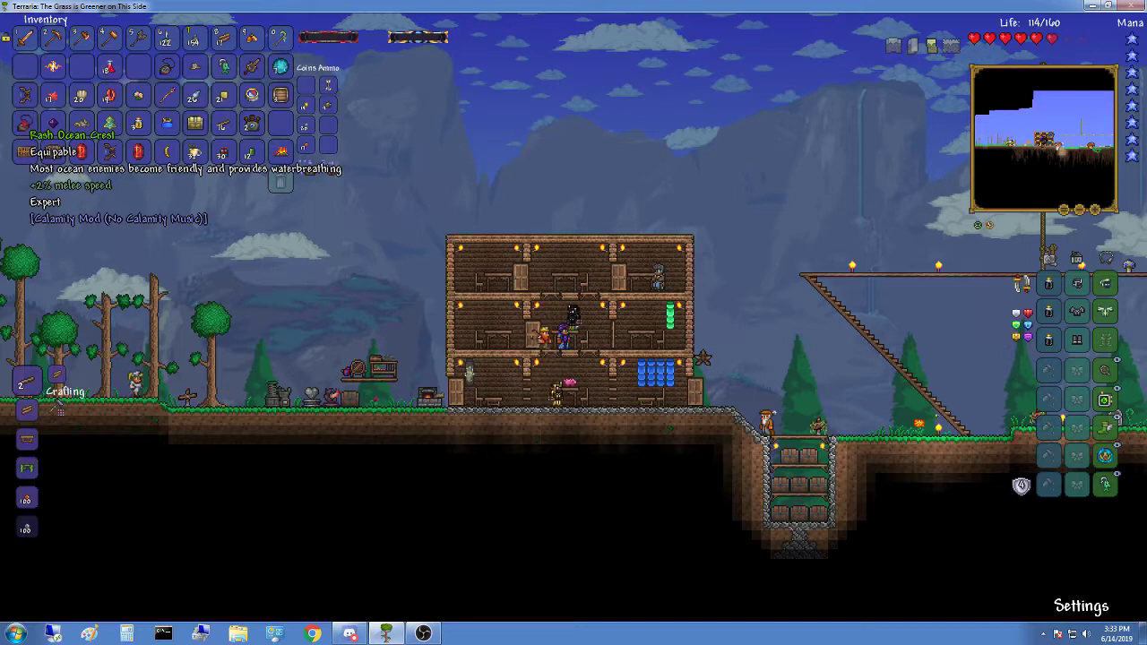
mouse_move(194, 66)
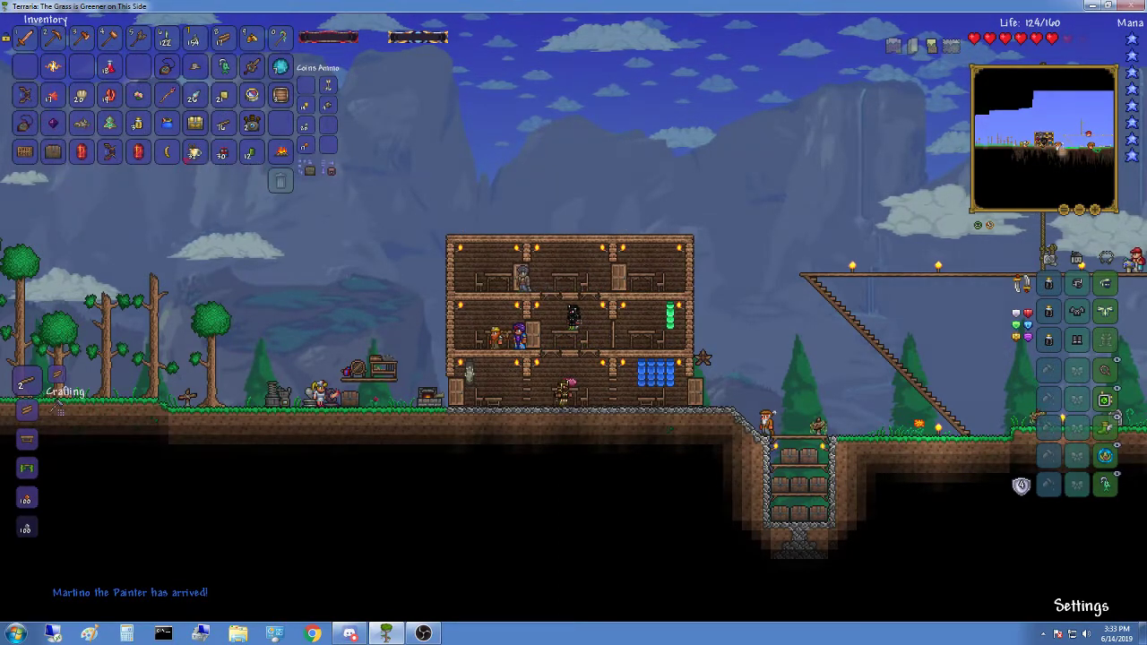
mouse_move(222, 65)
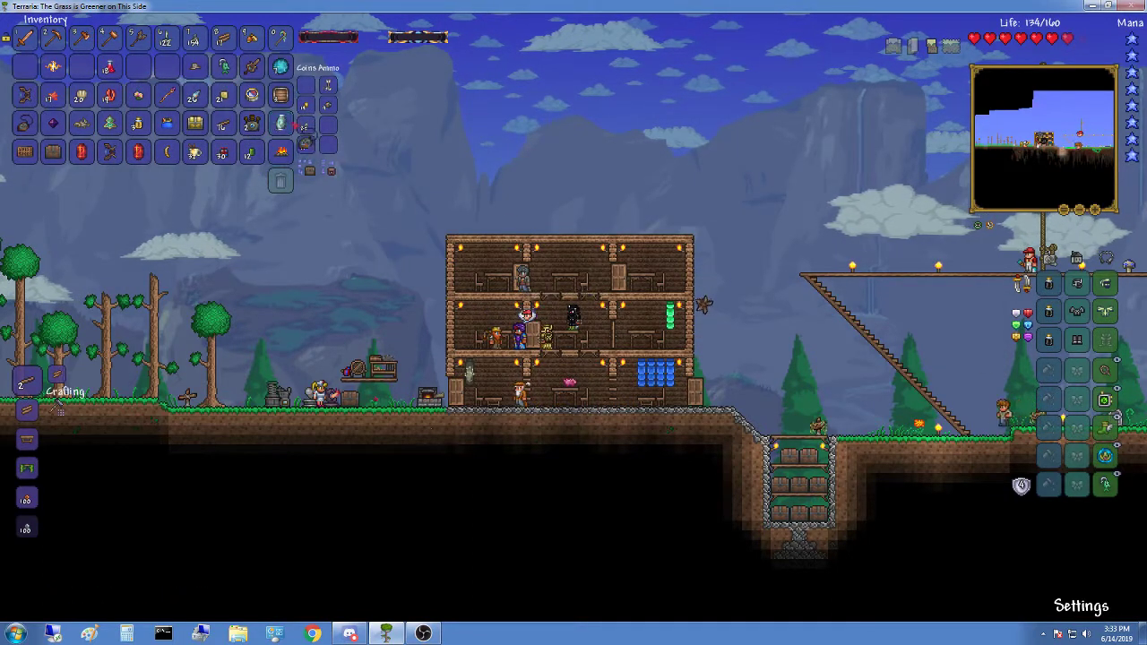
mouse_move(279, 124)
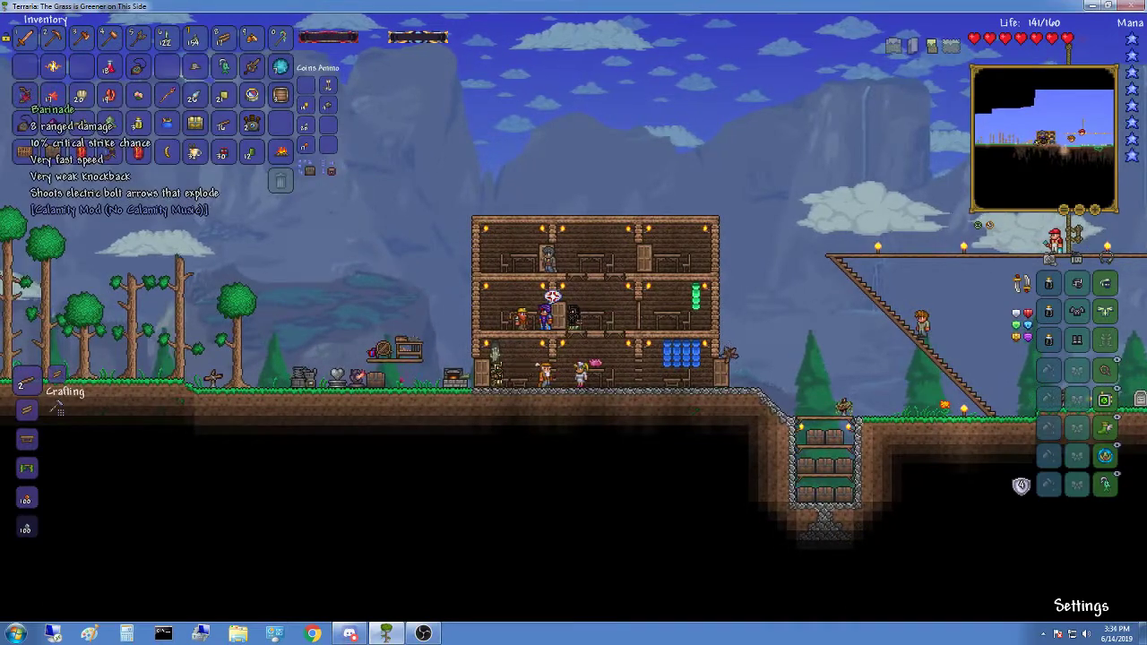
mouse_move(195, 96)
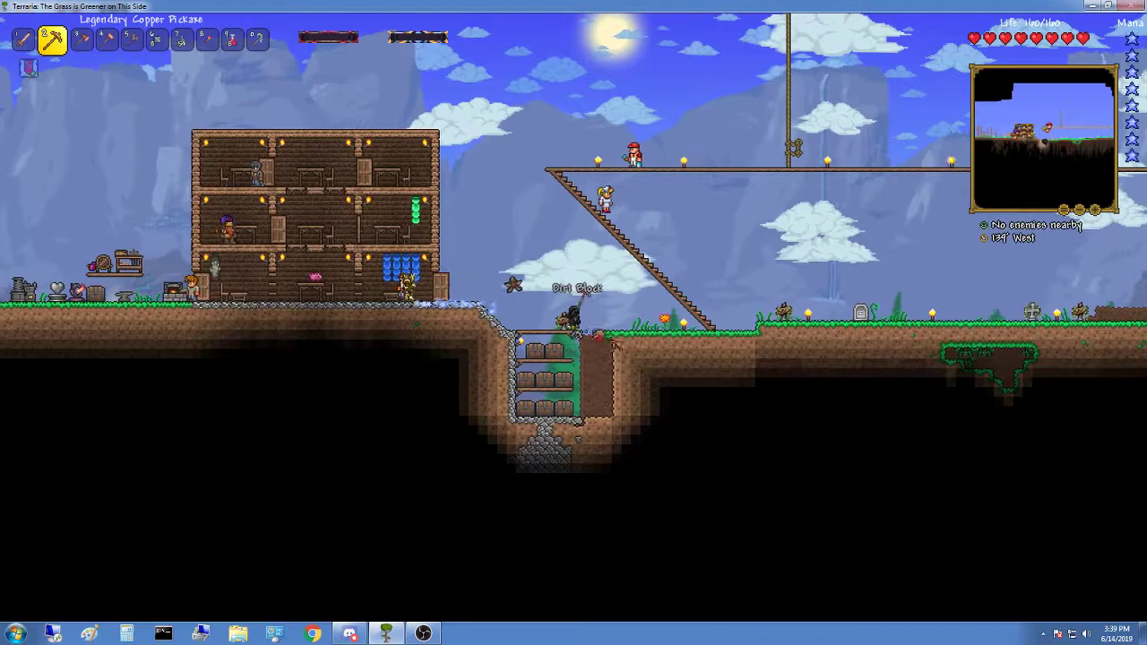
- Dig beside the chest room, fill the pit with stone blocks, and open the chest
left_click(155, 39)
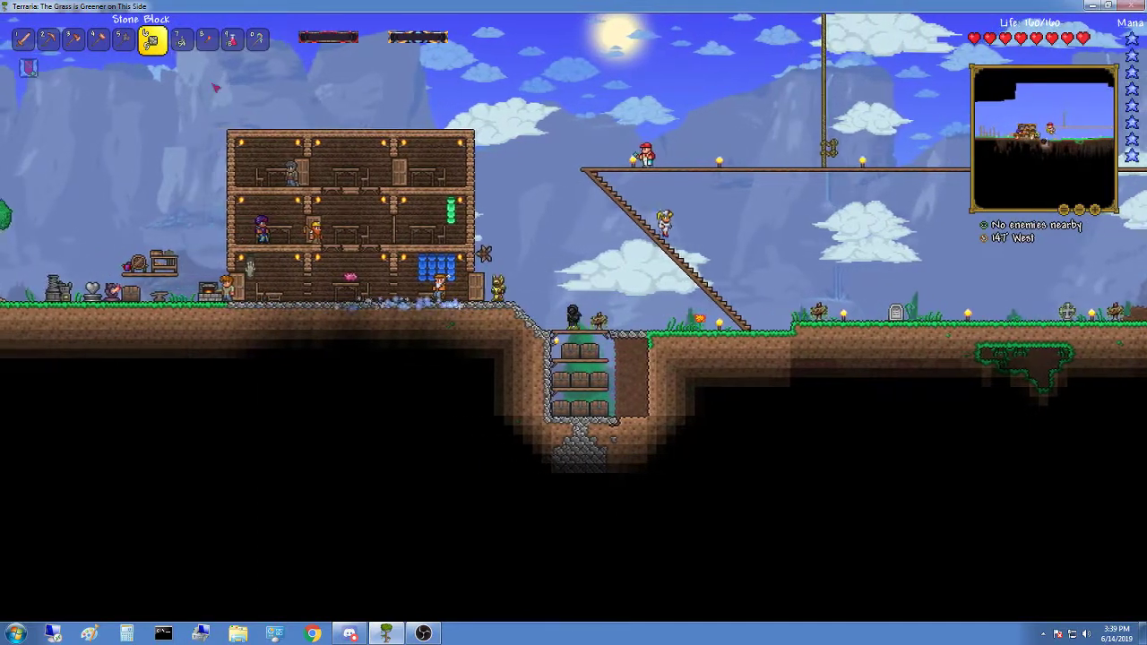
left_click(73, 39)
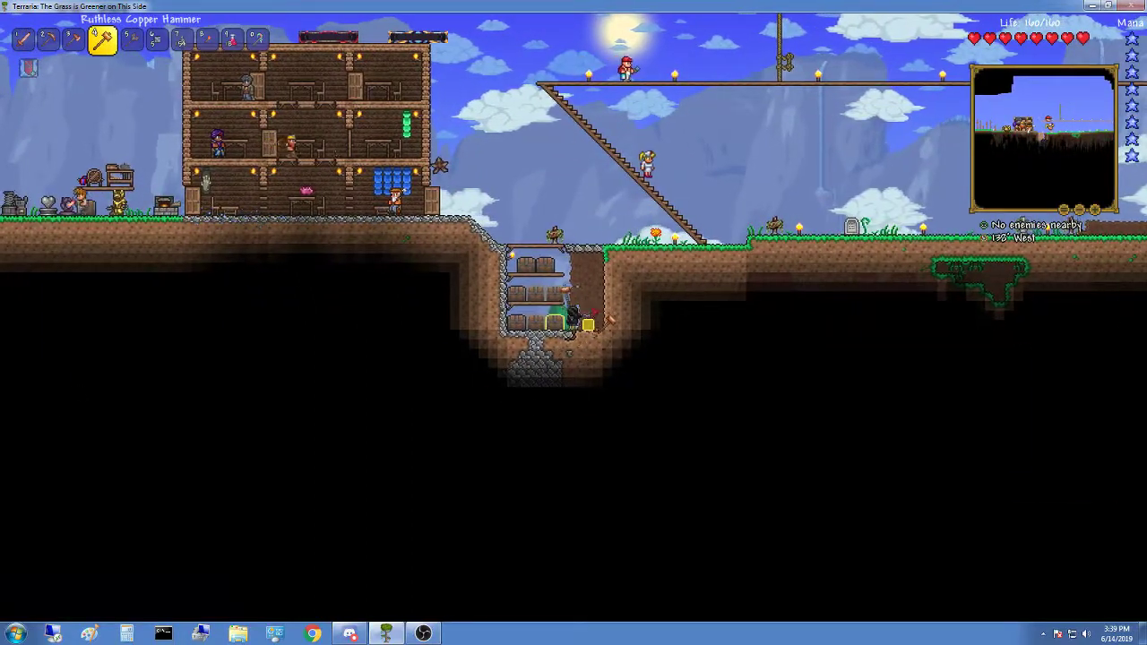
key("Escape")
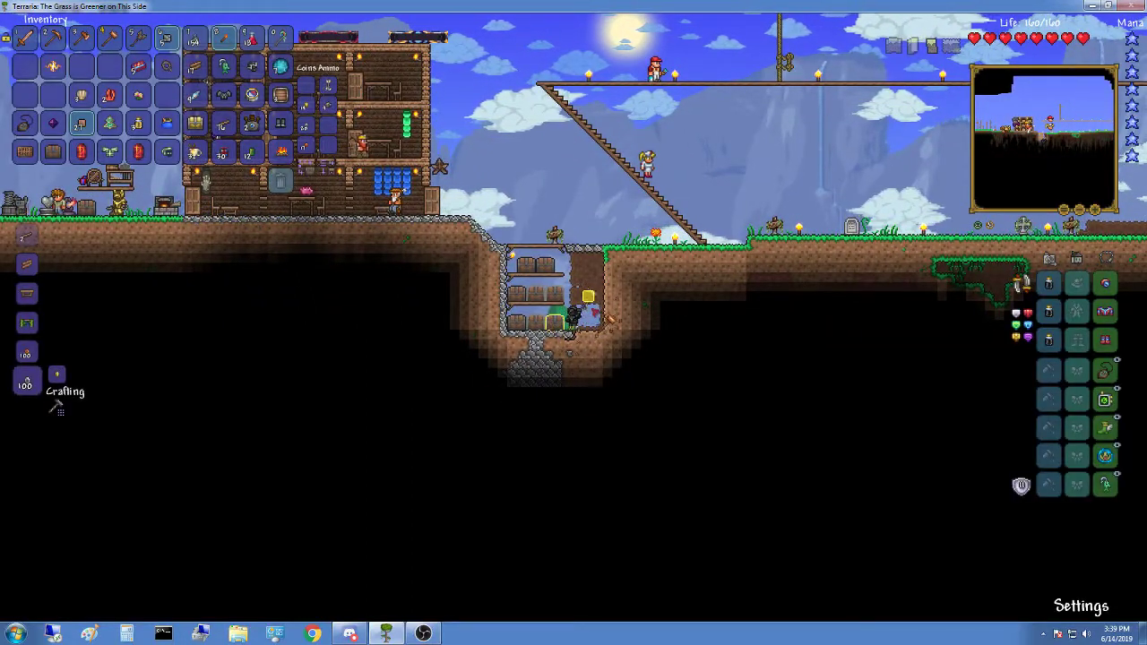
key("Escape")
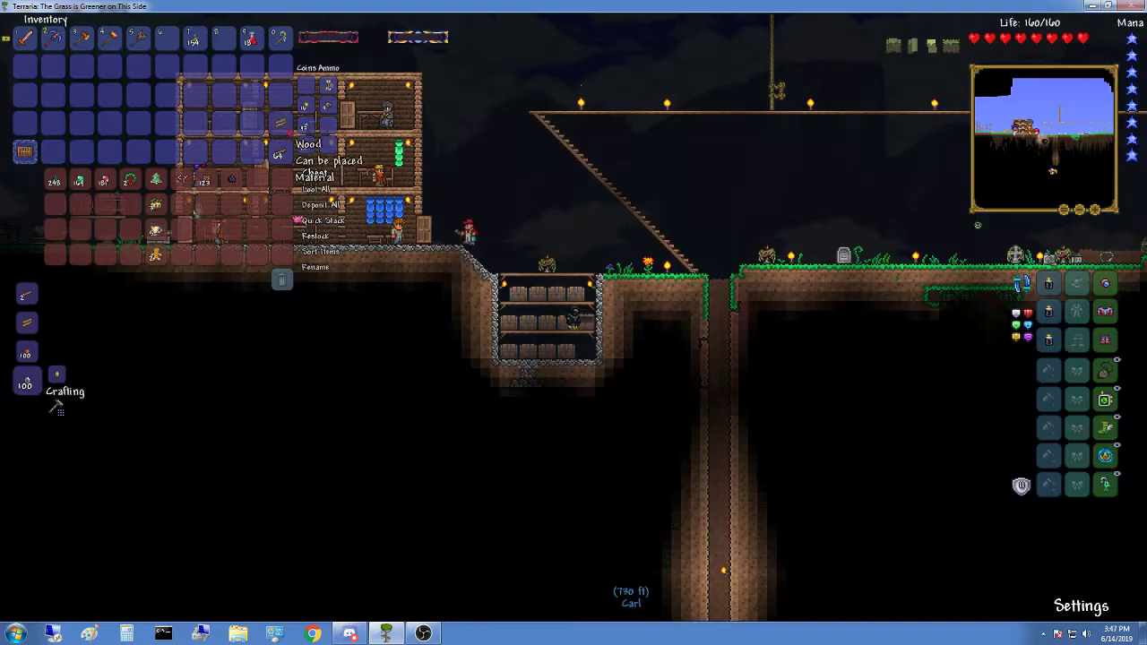
- Close the chest, explore down the shaft, and return home with 200 maximum life
key("Escape")
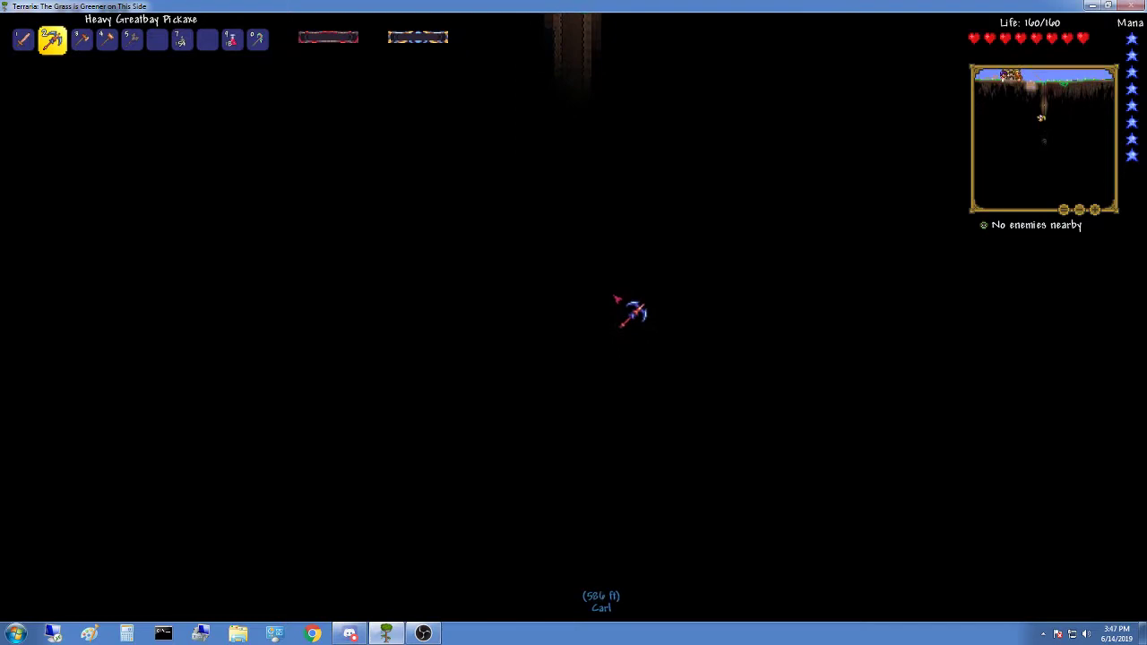
key("Escape")
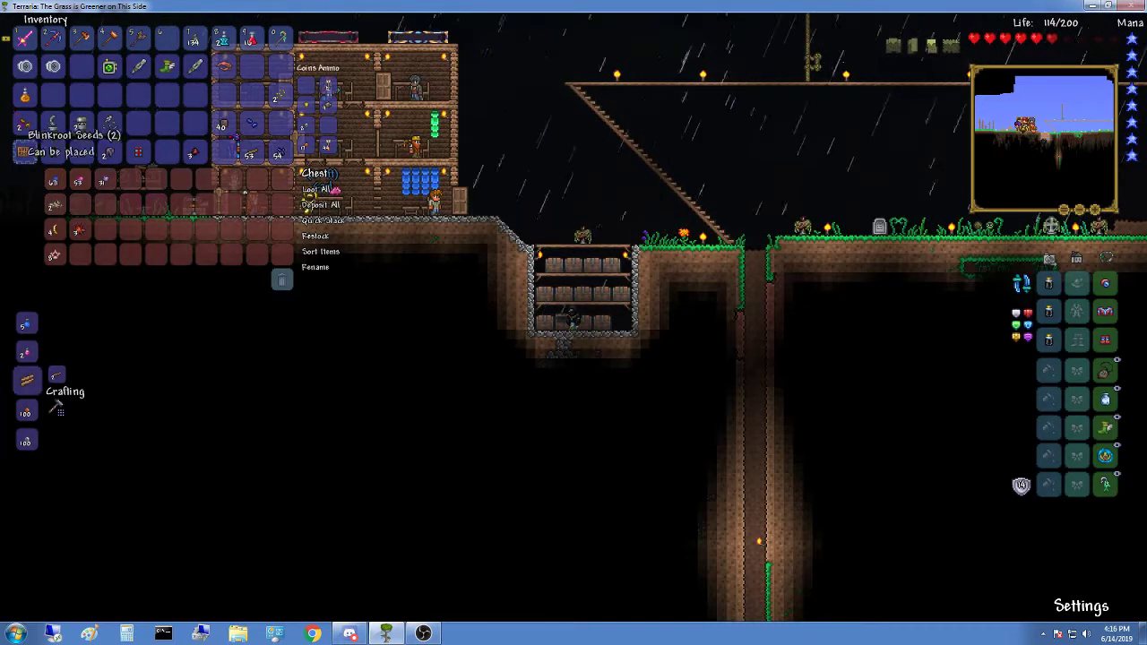
mouse_move(24, 152)
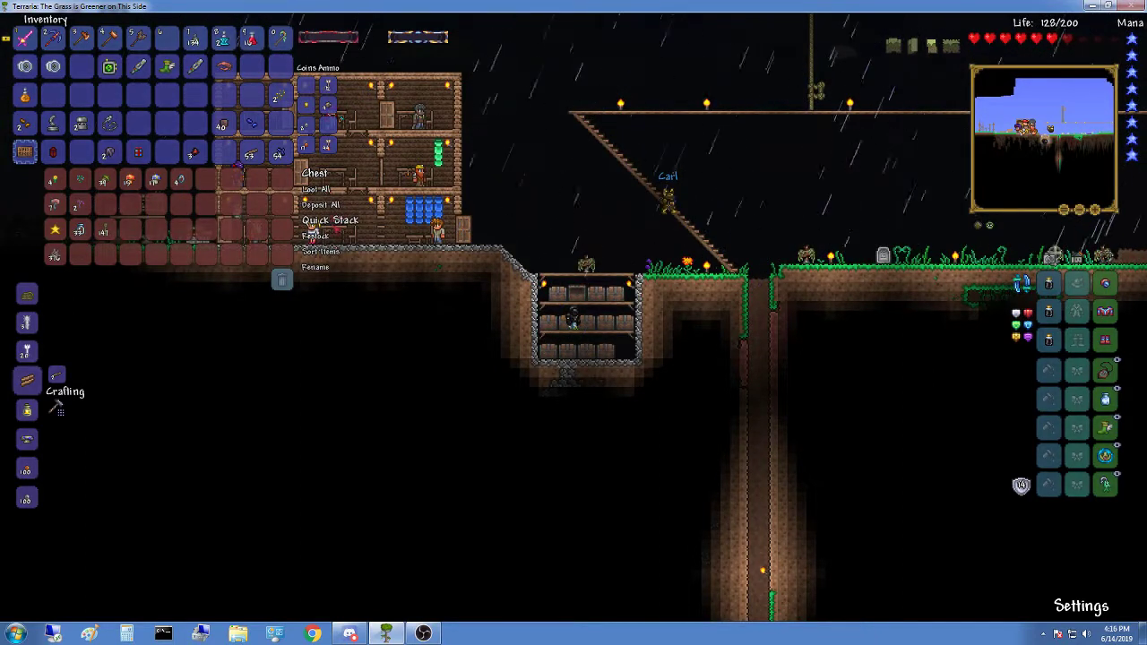
- Deposit gathered items into one chest and store the potions in the potion chest
left_click(329, 220)
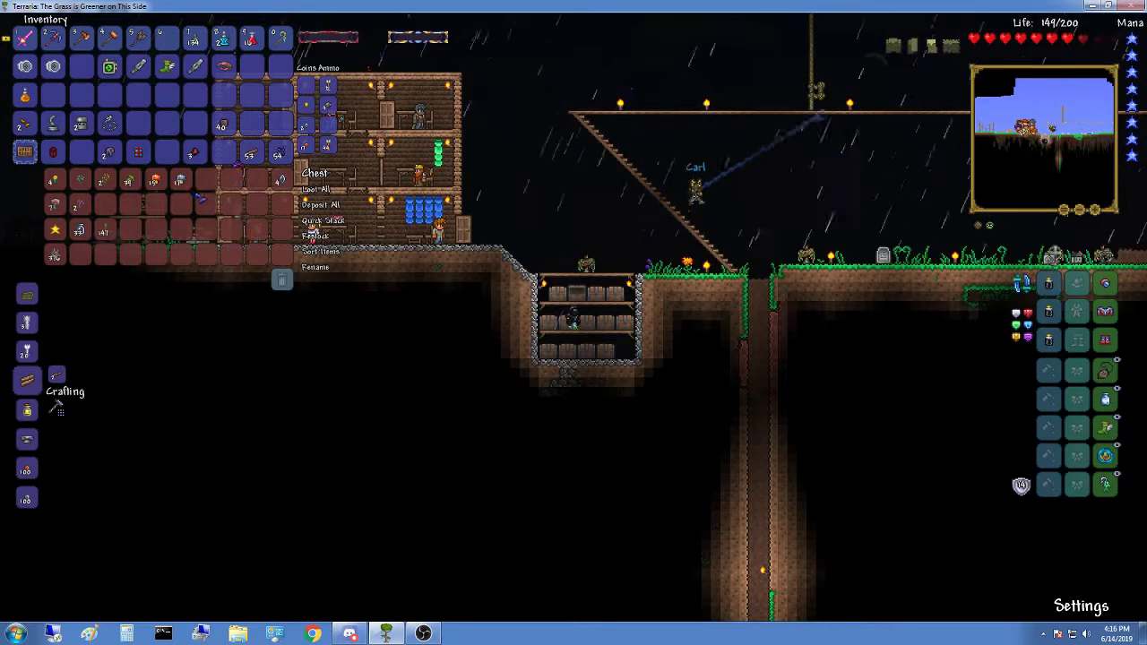
mouse_move(167, 154)
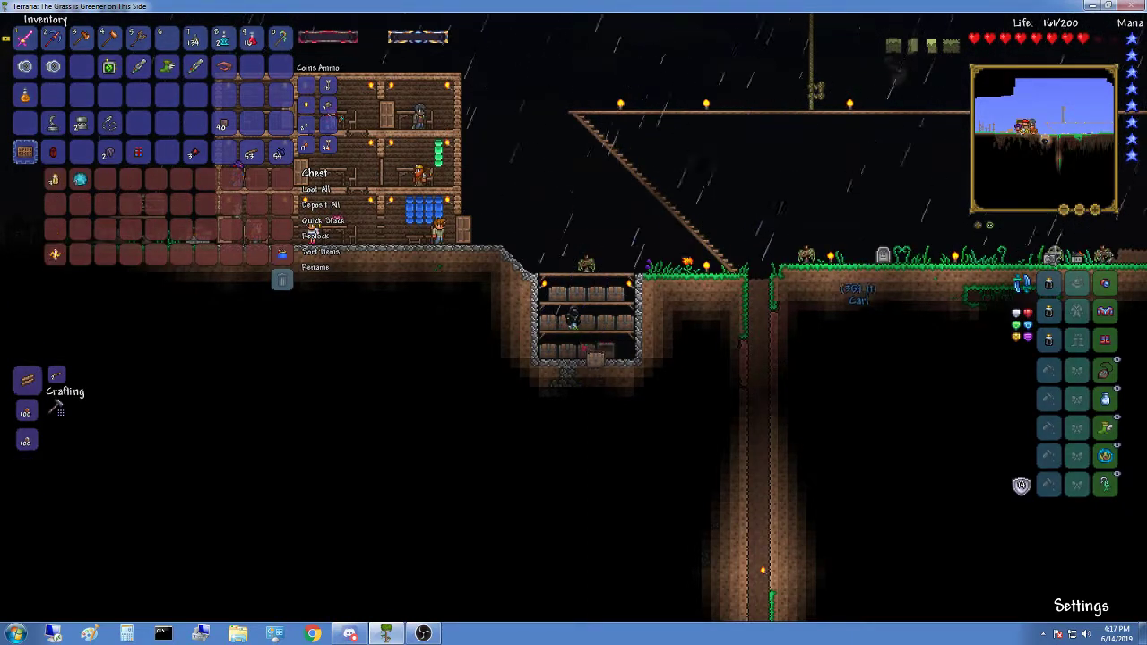
left_click(320, 189)
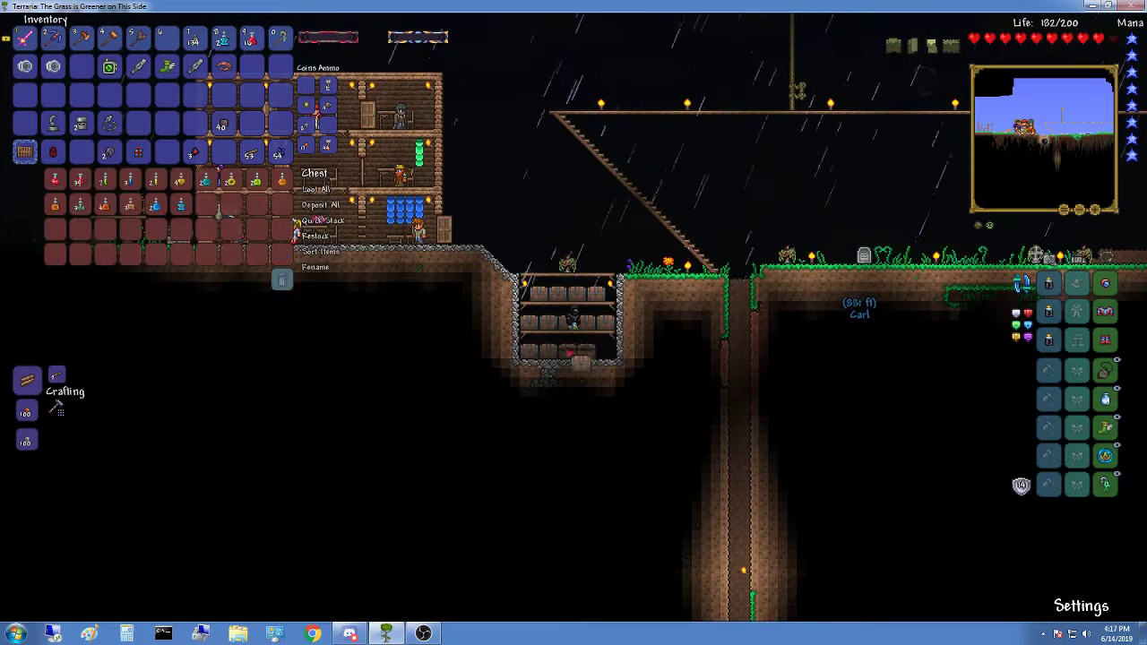
left_click(320, 204)
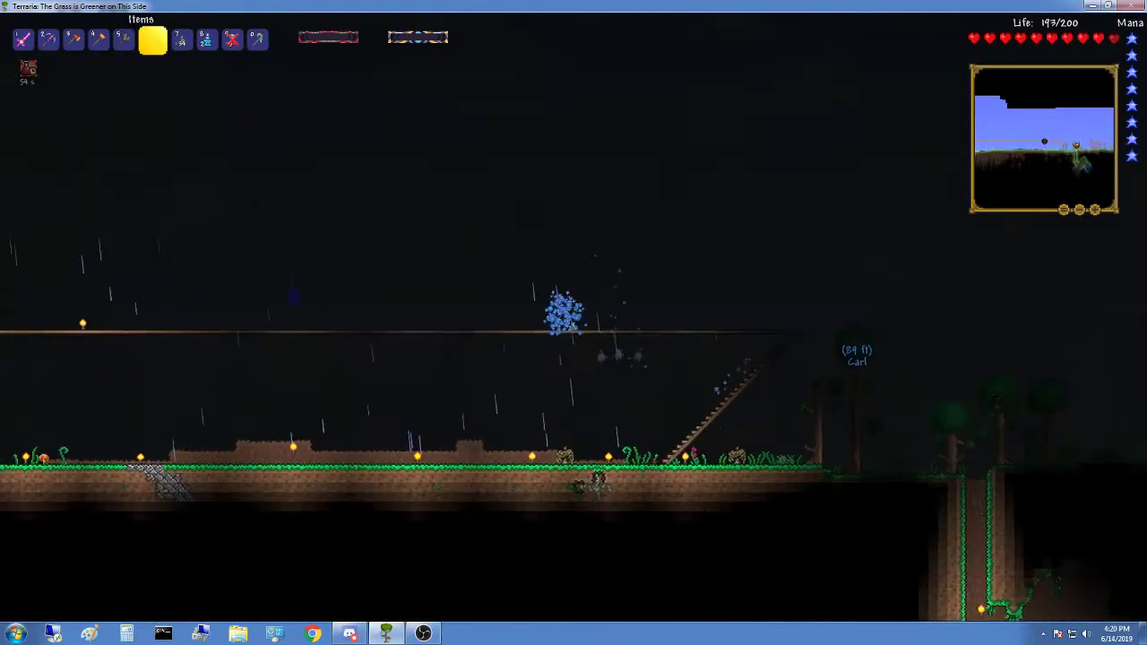
- Hit the Eye of Cthulhu with Storm Spray, Starfury and grenades until 3.8% health
key("Escape")
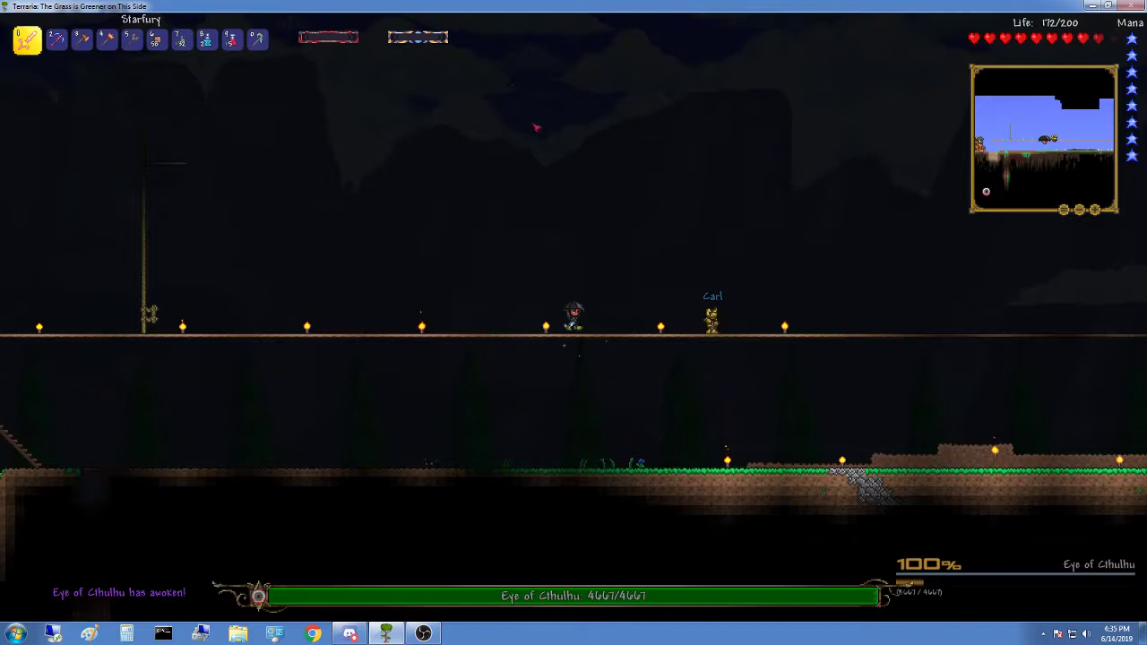
left_click(101, 39)
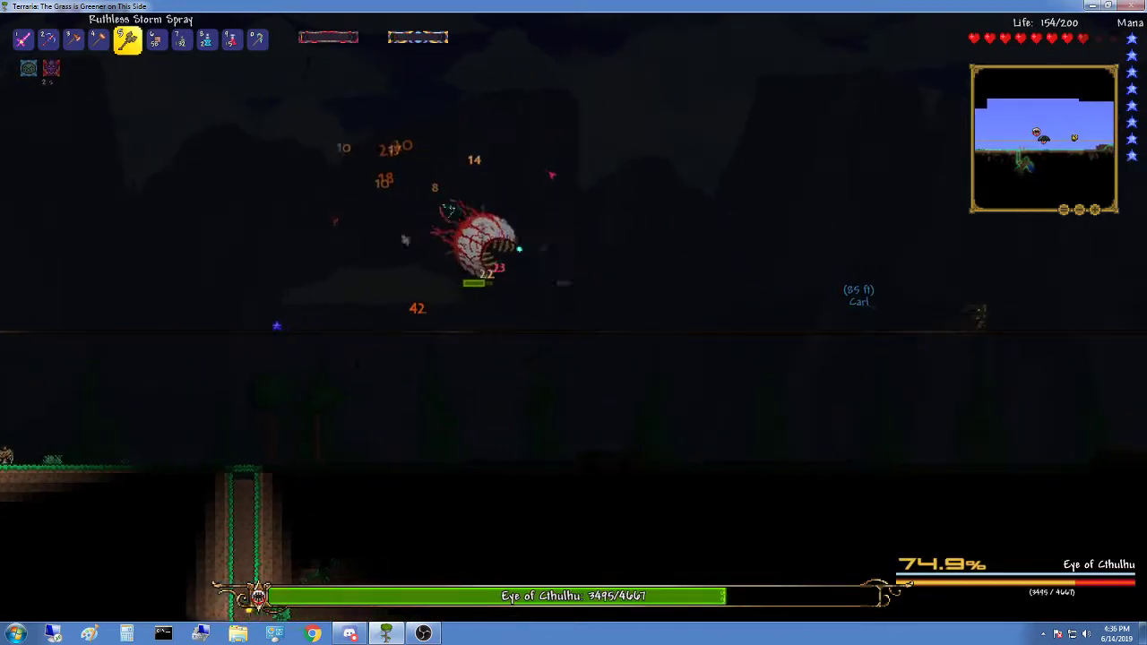
left_click(25, 39)
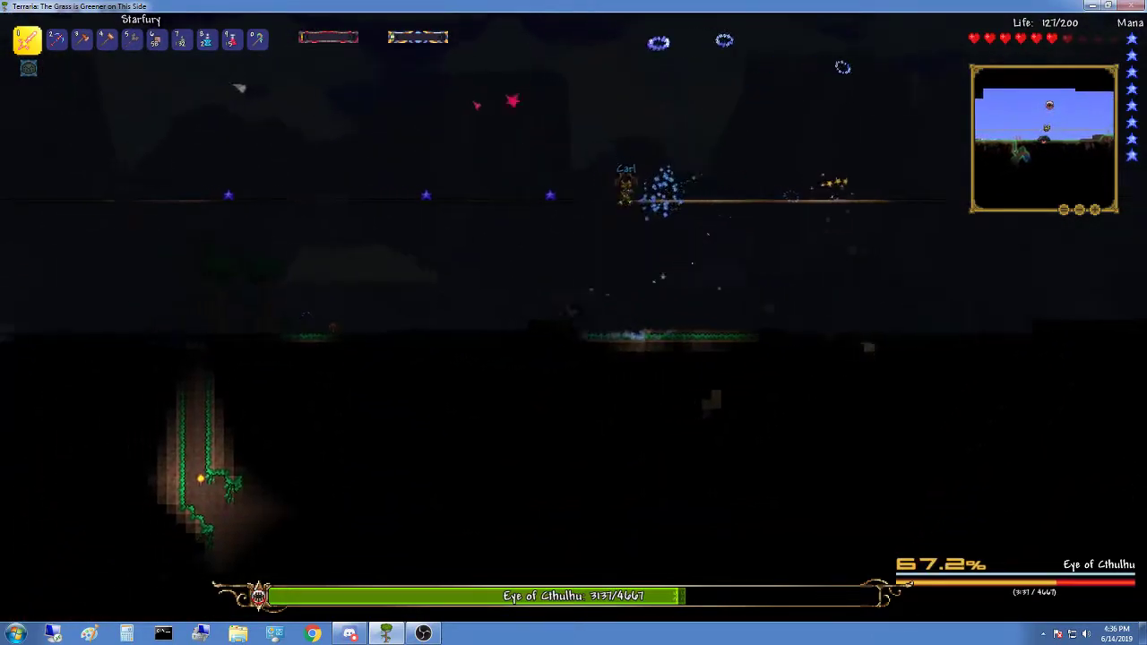
left_click(177, 39)
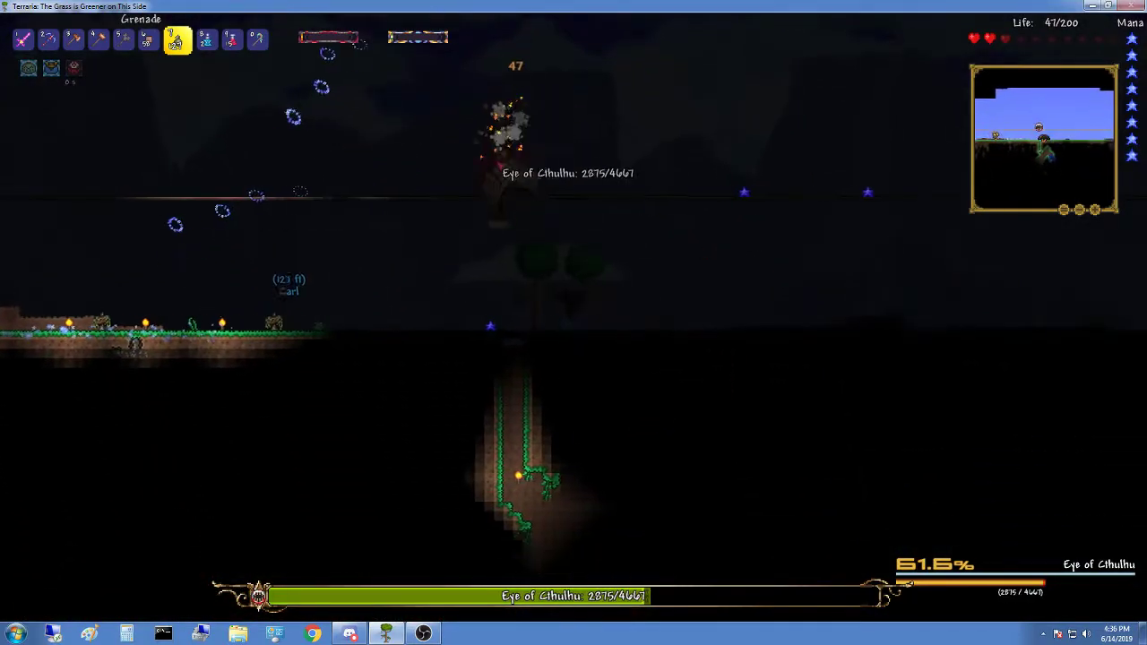
left_click(27, 38)
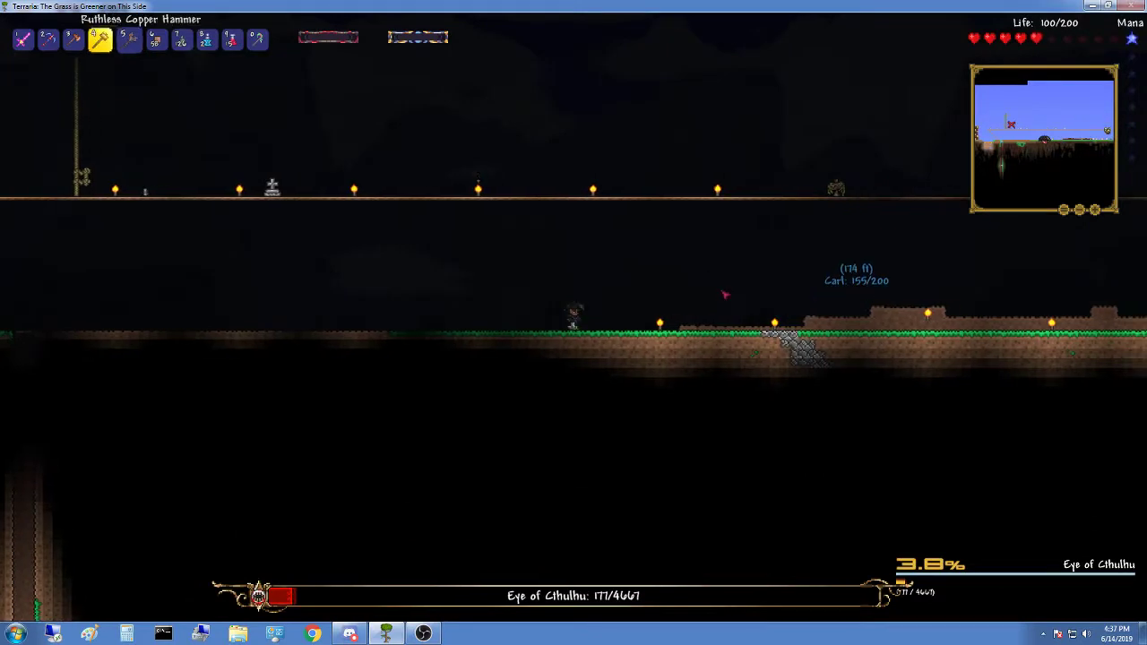
- Walk back to base and open a chest in the storage room below the house
left_click(24, 38)
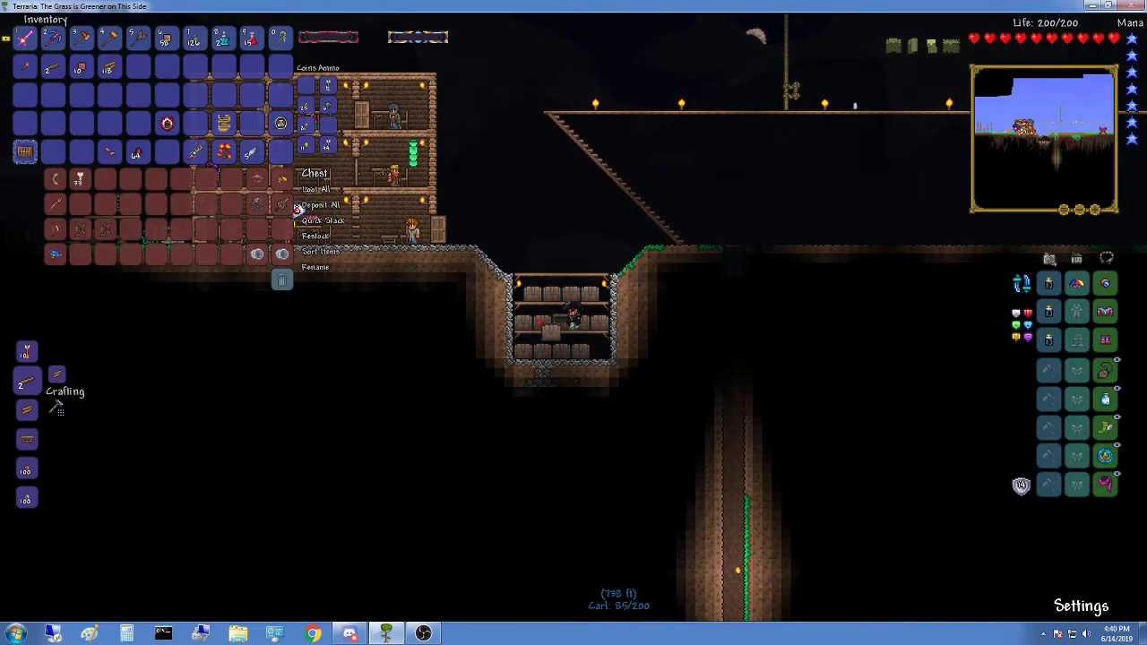
- Open the potion and crafting-material chests and stack loot into them
left_click(318, 188)
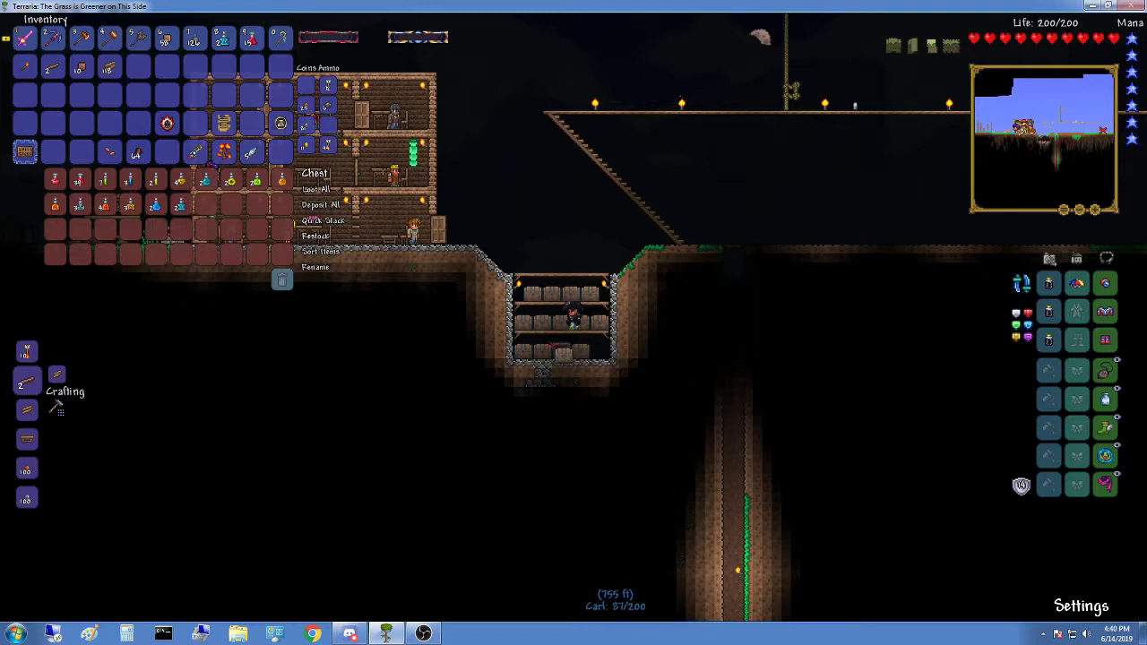
left_click(317, 189)
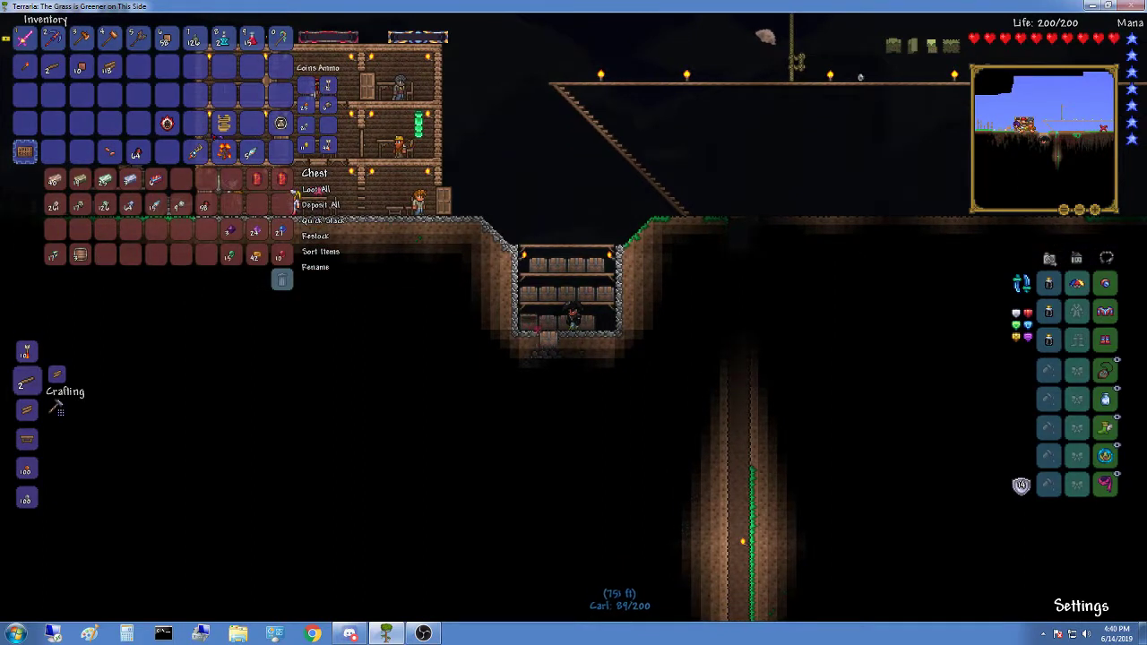
left_click(315, 188)
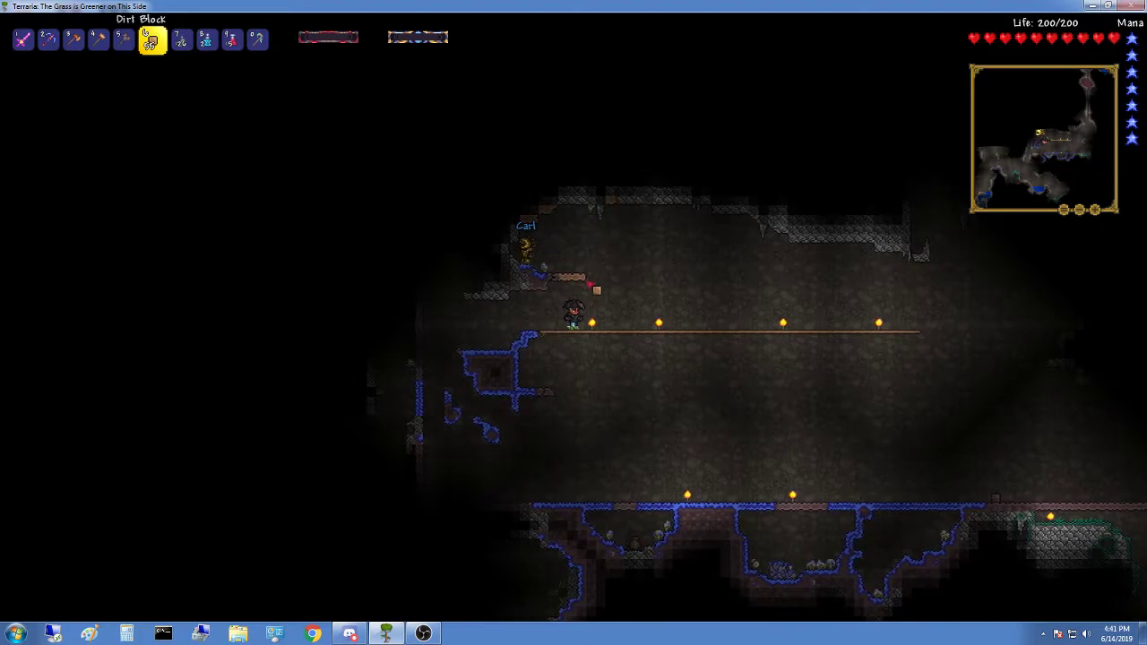
- Summon Crabulon and attack it from the arena platforms until its bar reads 63.9%
left_click(48, 40)
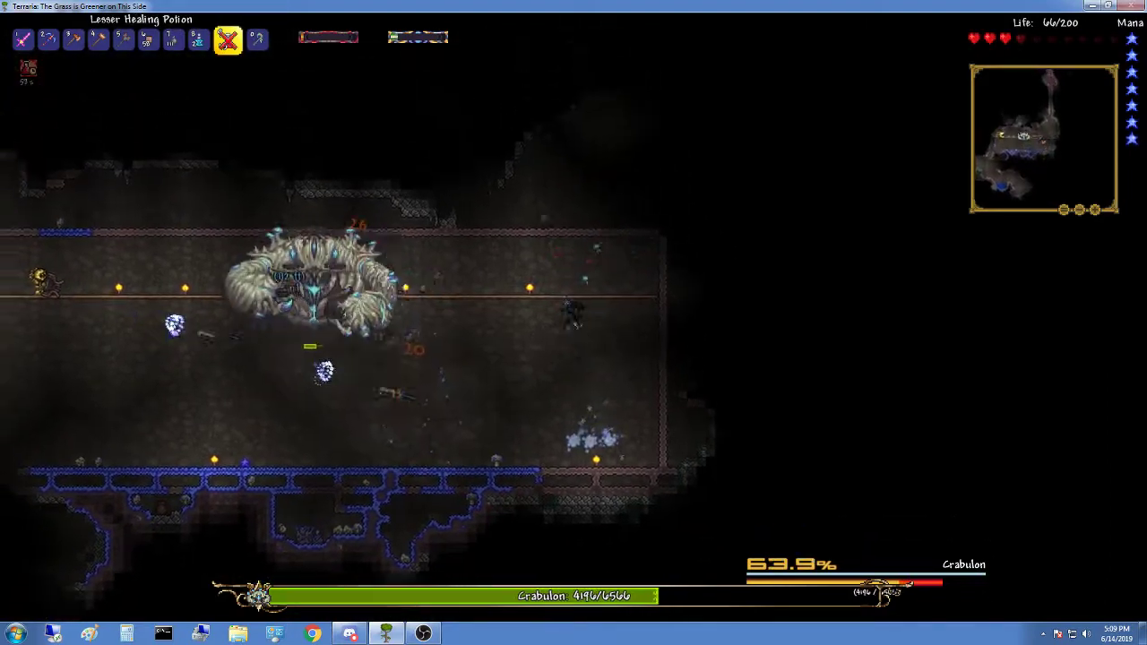
- Drink a healing potion to recover to 158 life and re-engage Crabulon at 82.6%
key("1")
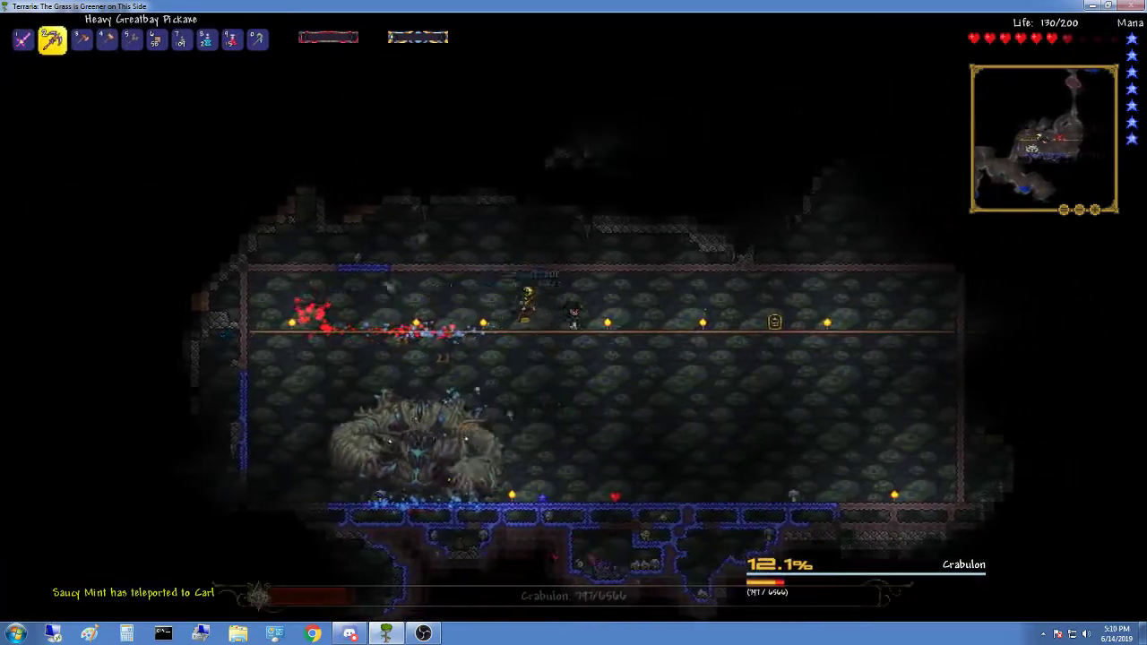
key("7")
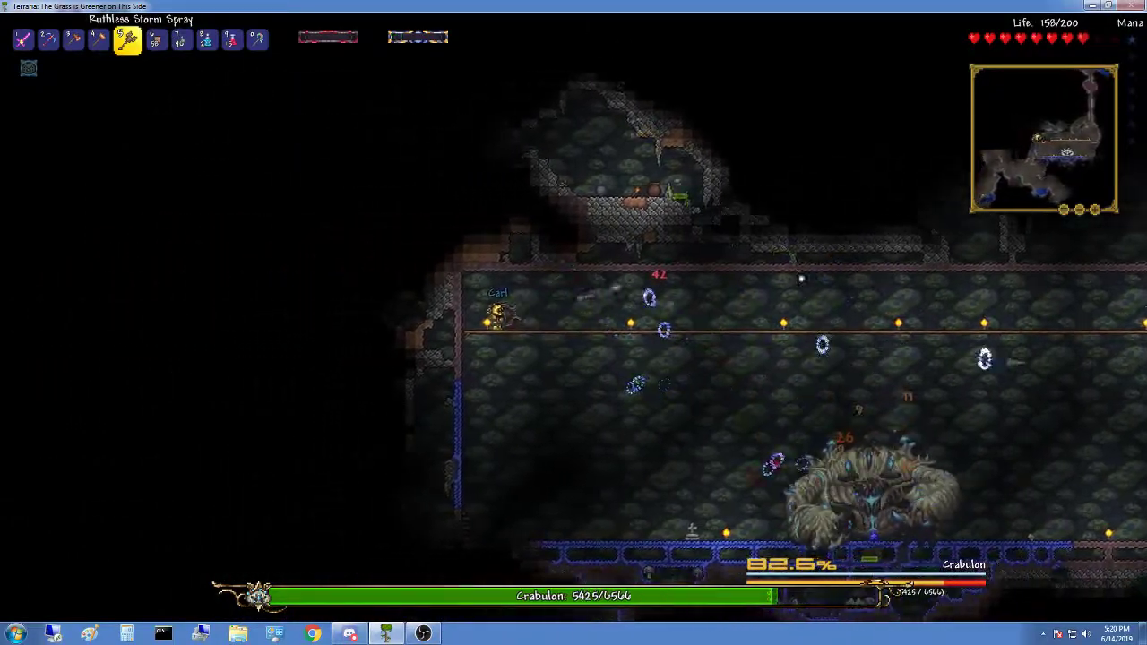
- Fire the Storm Spray at Crabulon, then switch to Starfury, wearing it to 23.5%
left_click(27, 38)
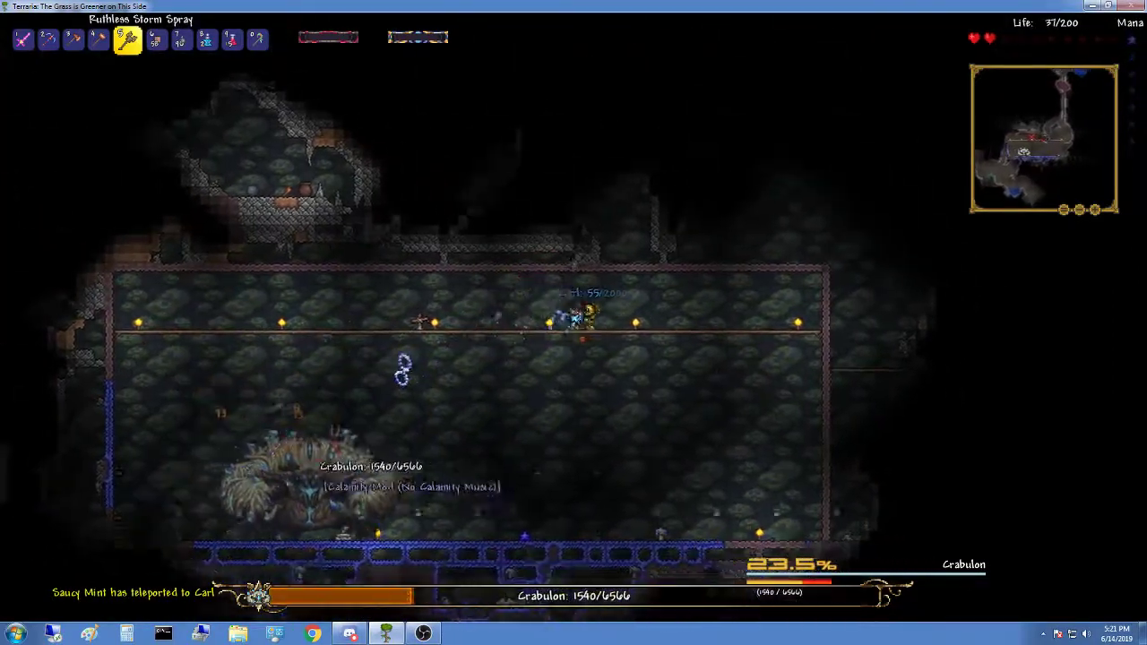
key("1")
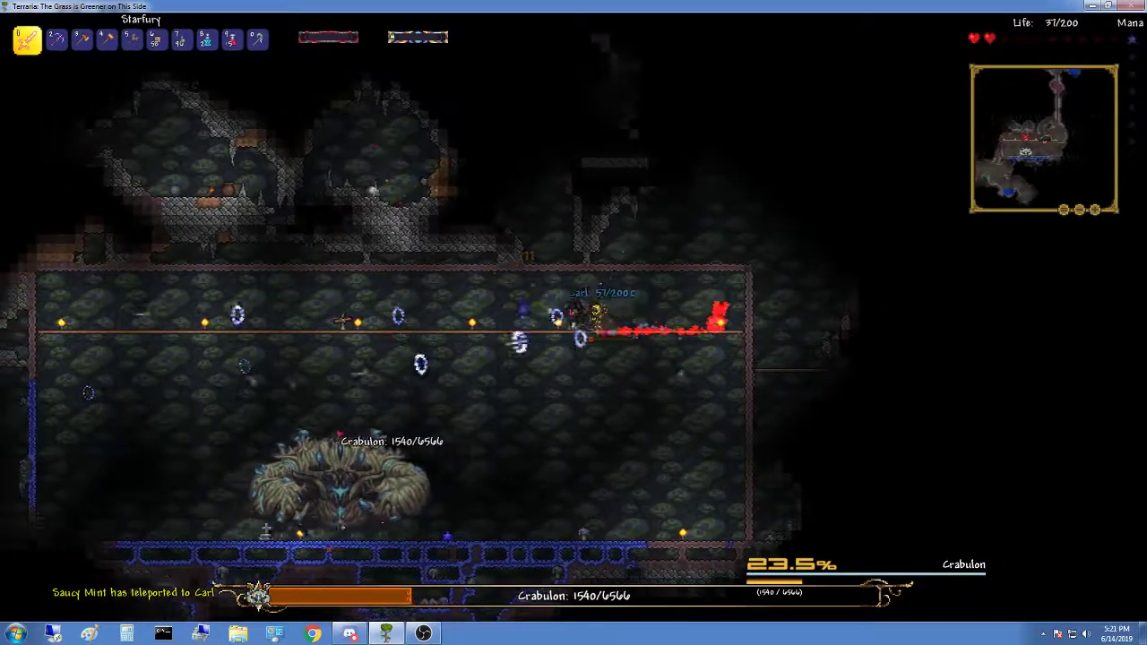